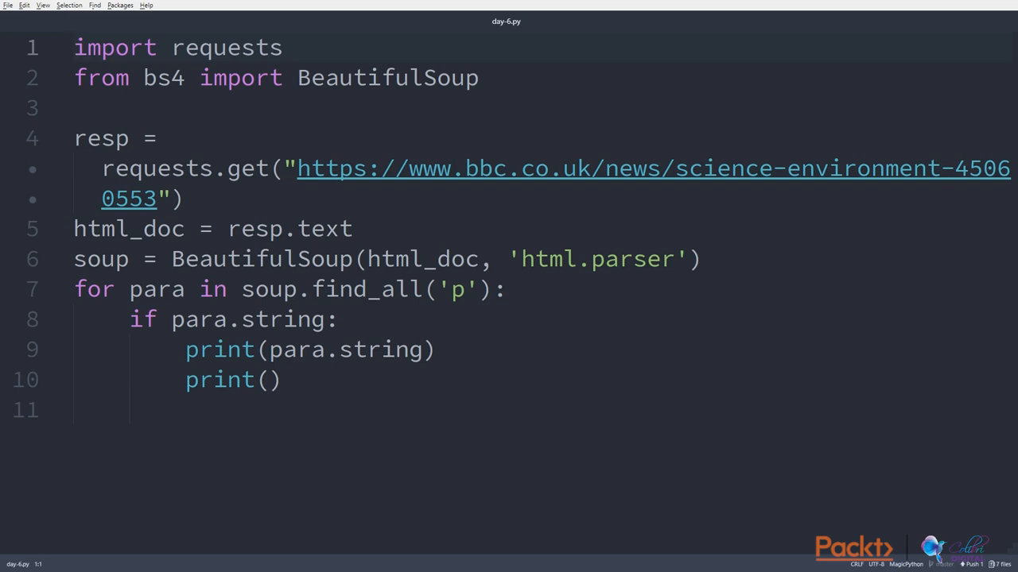
Step: Focus the IPython terminal at the In [2] prompt
click(283, 77)
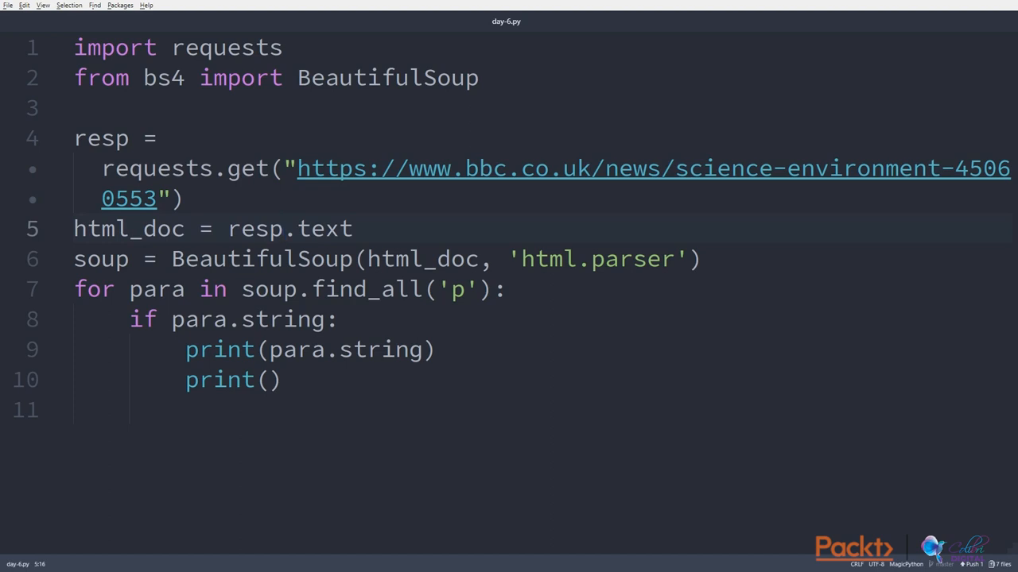
click(283, 259)
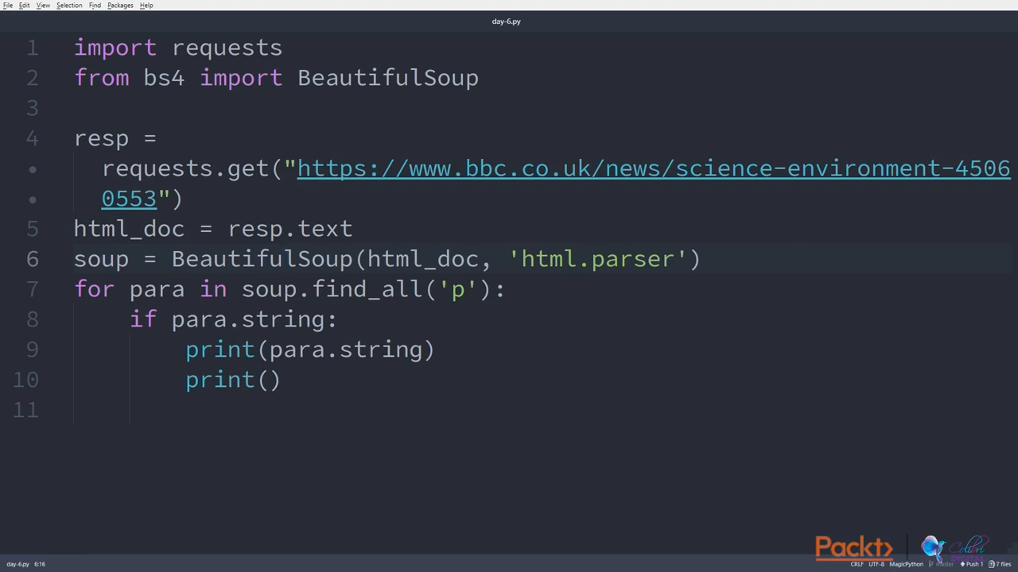
click(283, 259)
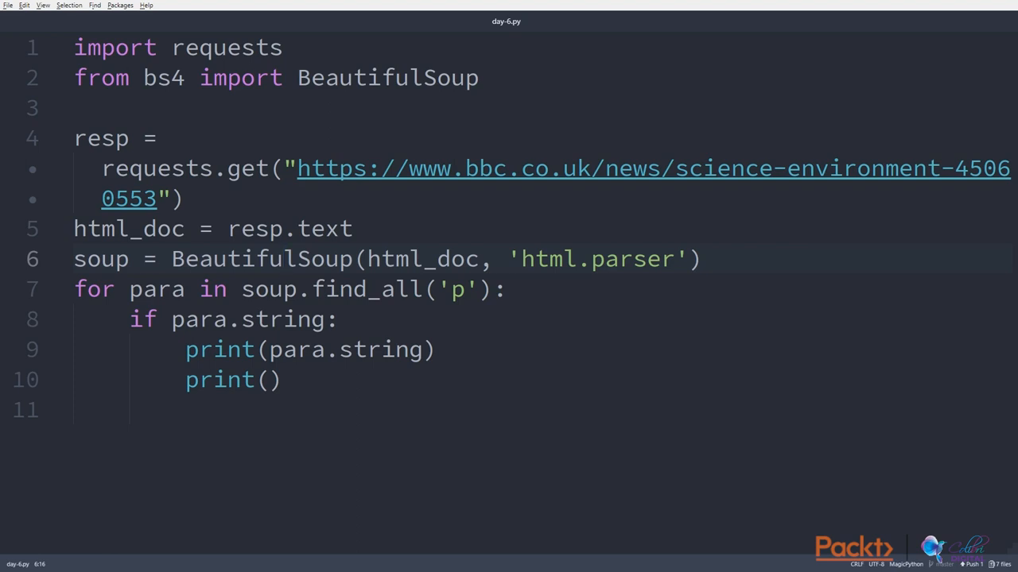
click(283, 259)
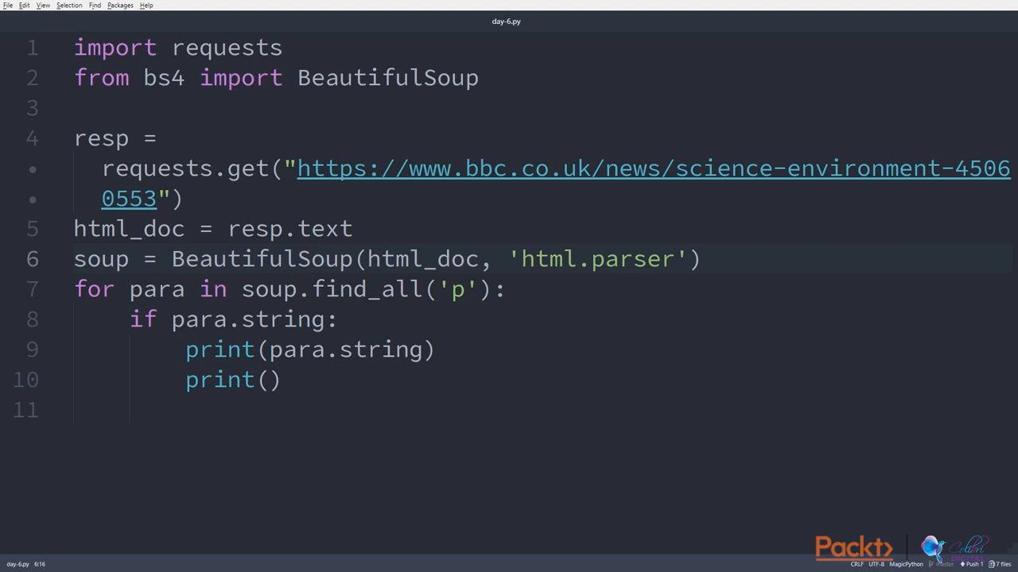
click(283, 259)
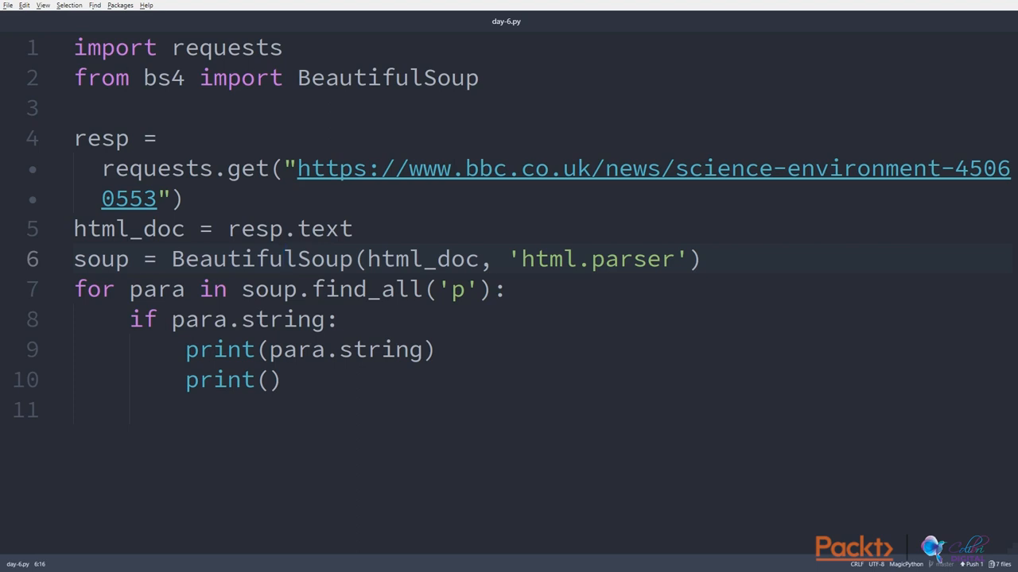
click(283, 260)
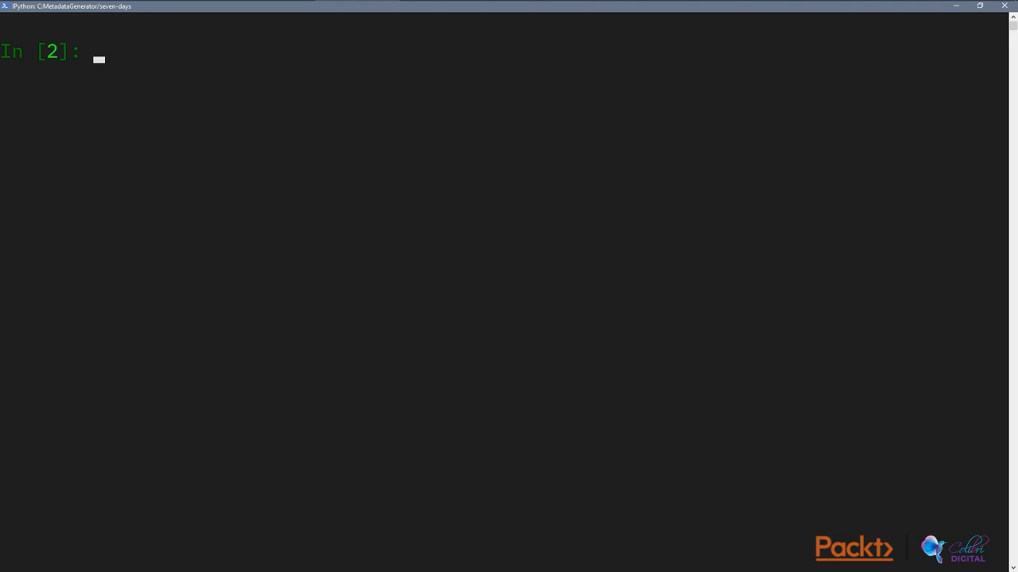
Step: Enter sample.txt and day-5.py, then begin a with open statement at In [2]
text(sample.)
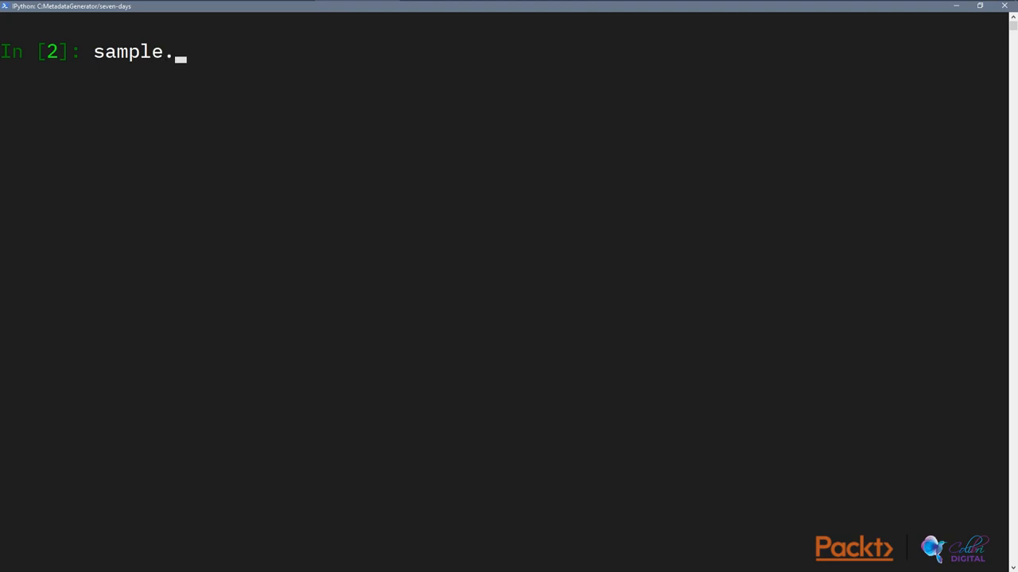
text(txt)
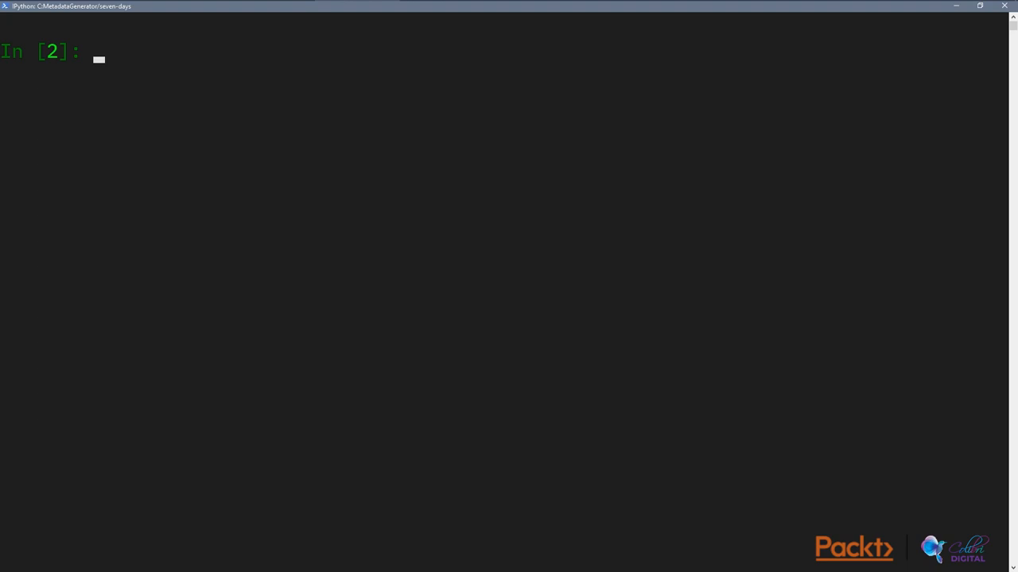
text(day-5.py)
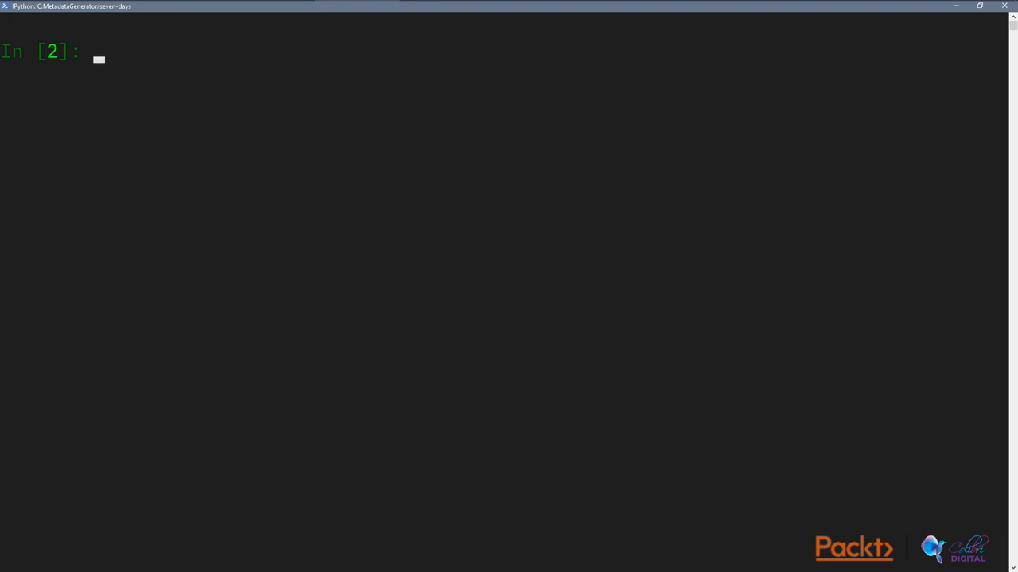
text(with open)
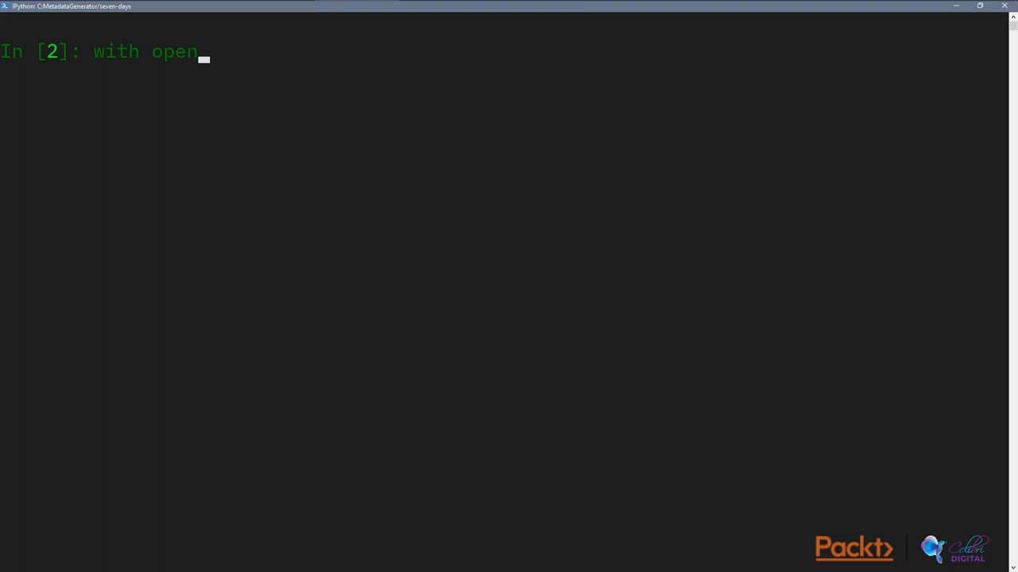
Step: Write with open("sample.txt", "r") as f: followed by an indented print(f)
text(("sma)
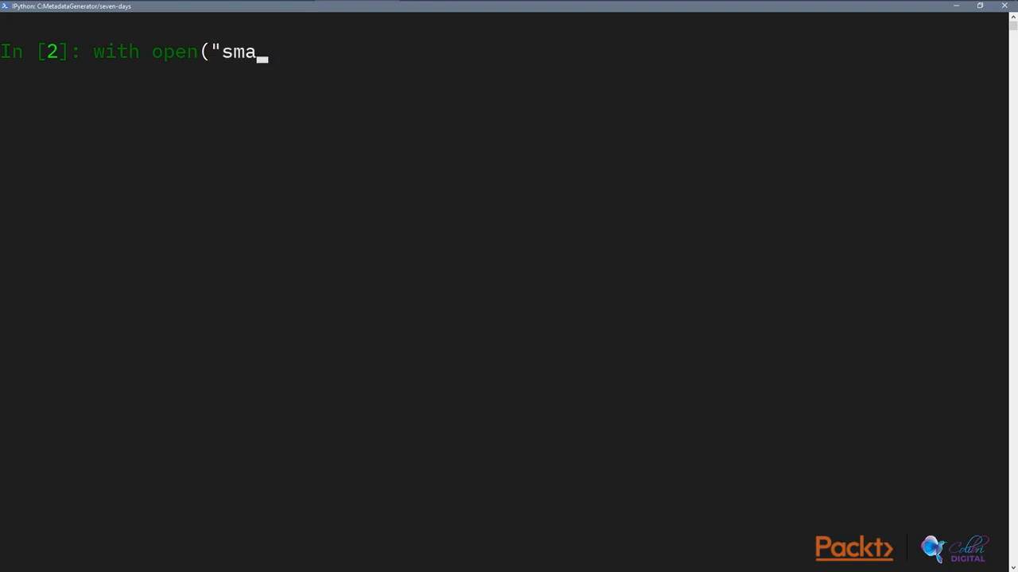
text(mple.txt", "r") as f:)
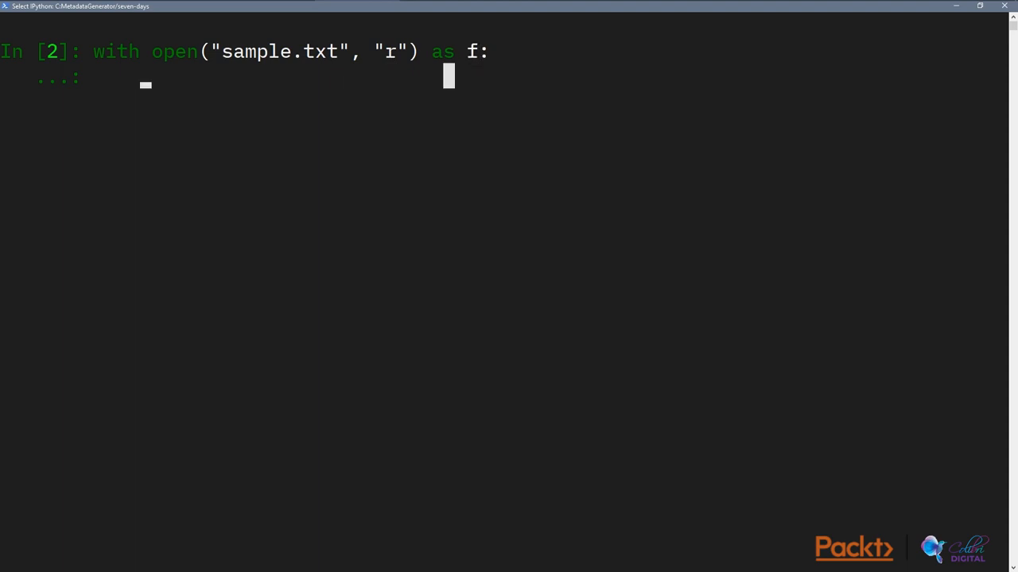
text(print(f))
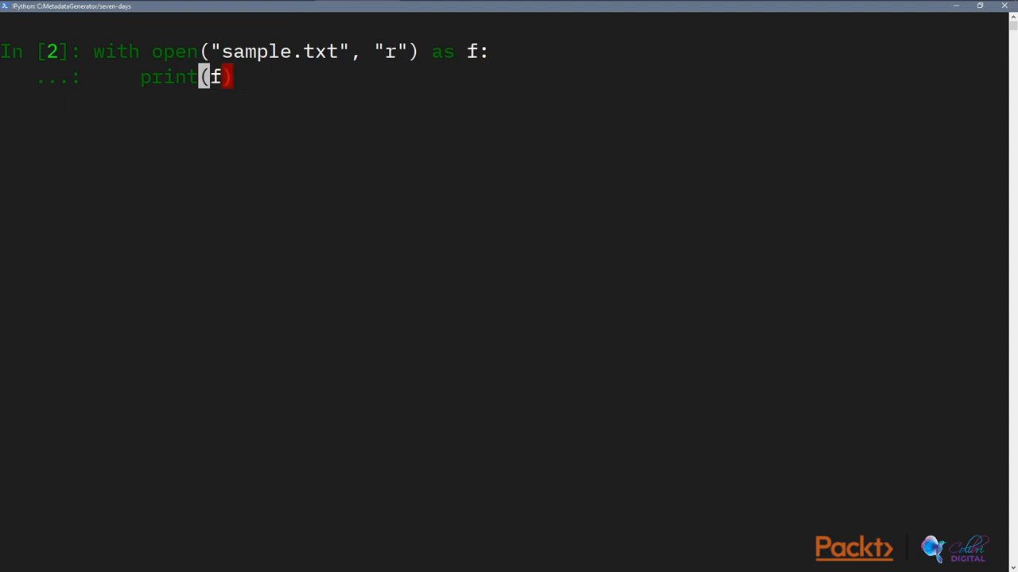
Step: Run the print(f) block, which shows a TextIOWrapper file object
key(enter)
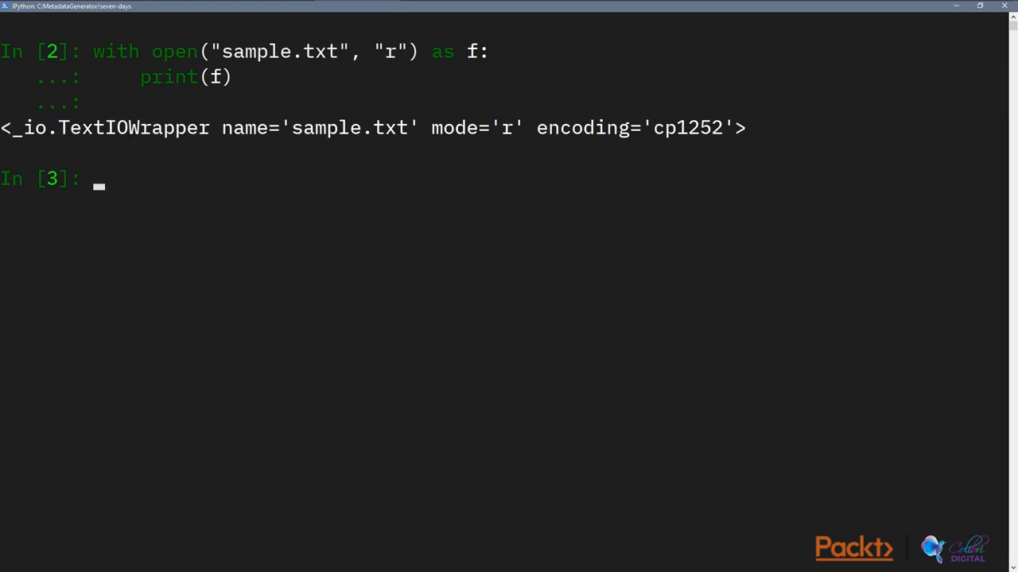
double_click(324, 127)
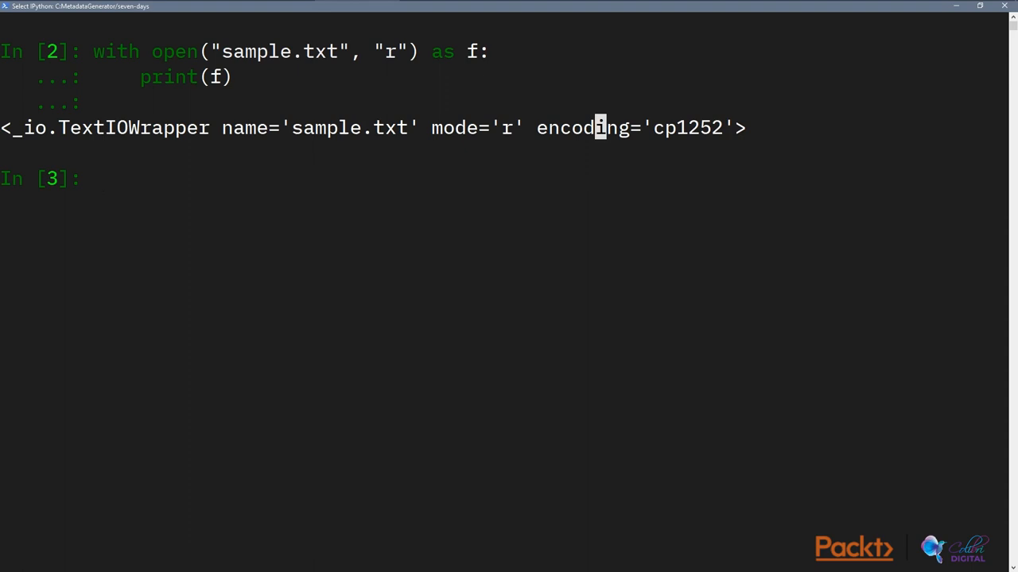
Step: Run a with open block printing f.read(), outputting sample.txt's three lines
text(with)
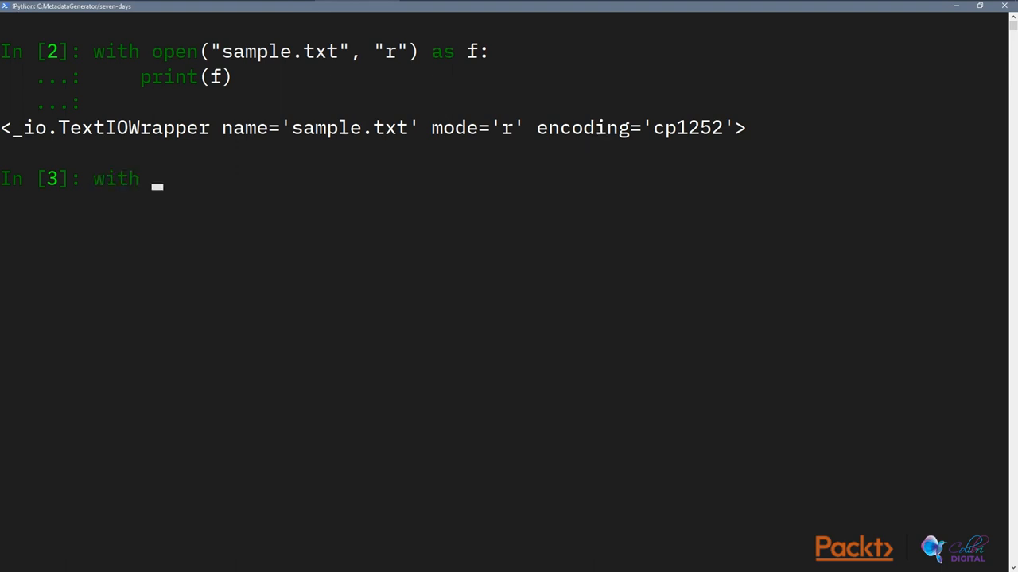
text(open("sample)
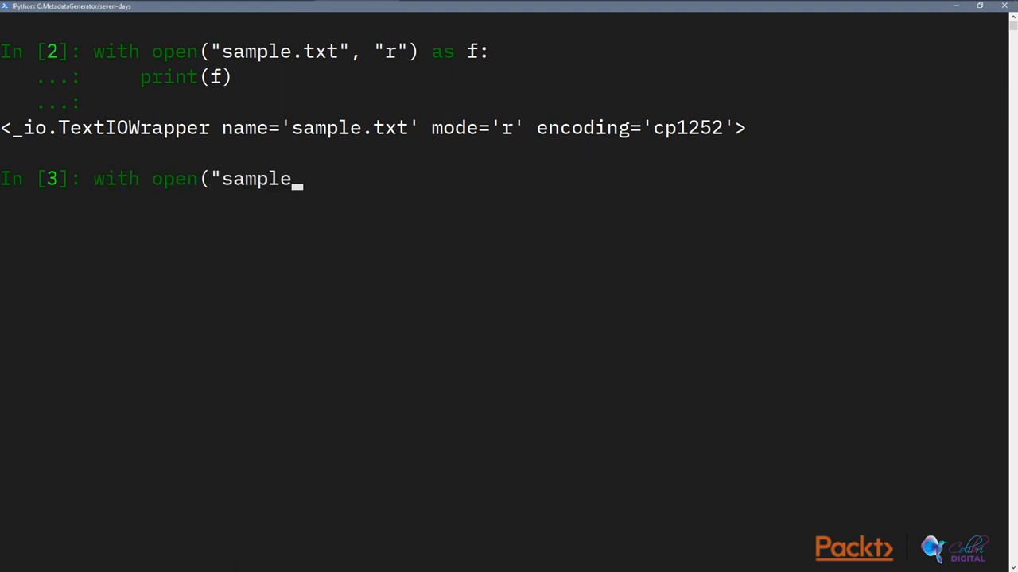
text(.txt",)
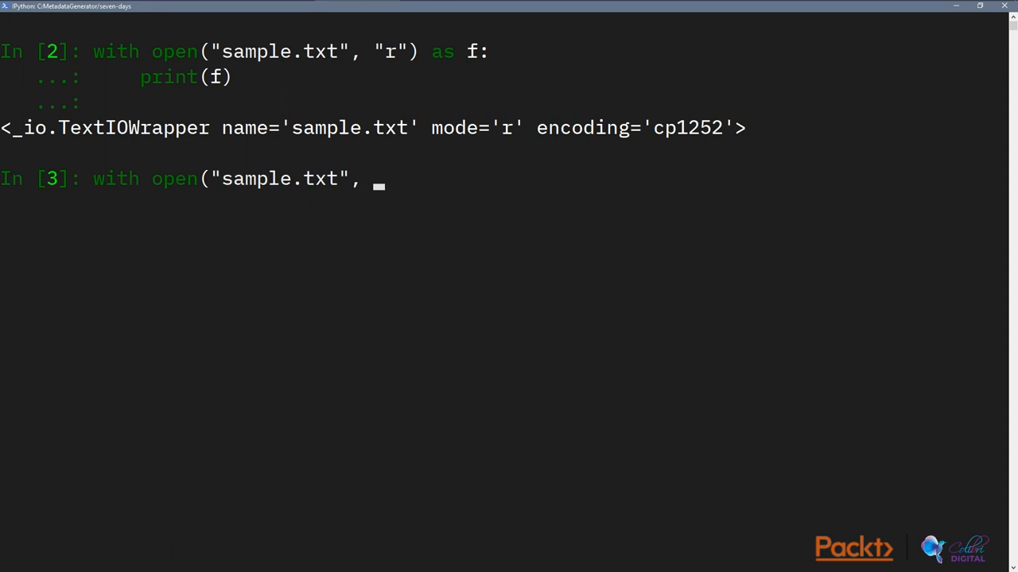
text("r") as f:)
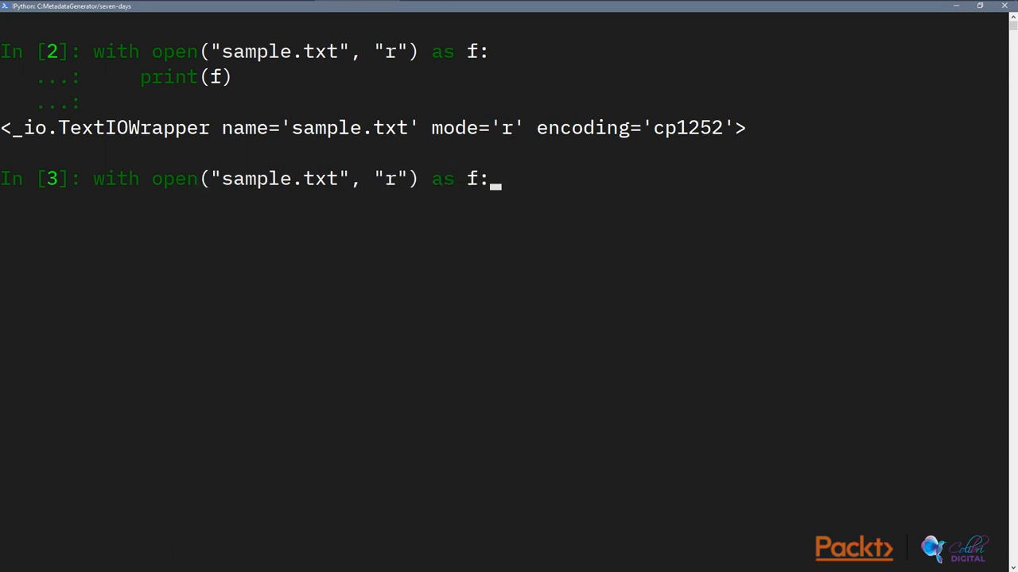
text(print(f.)
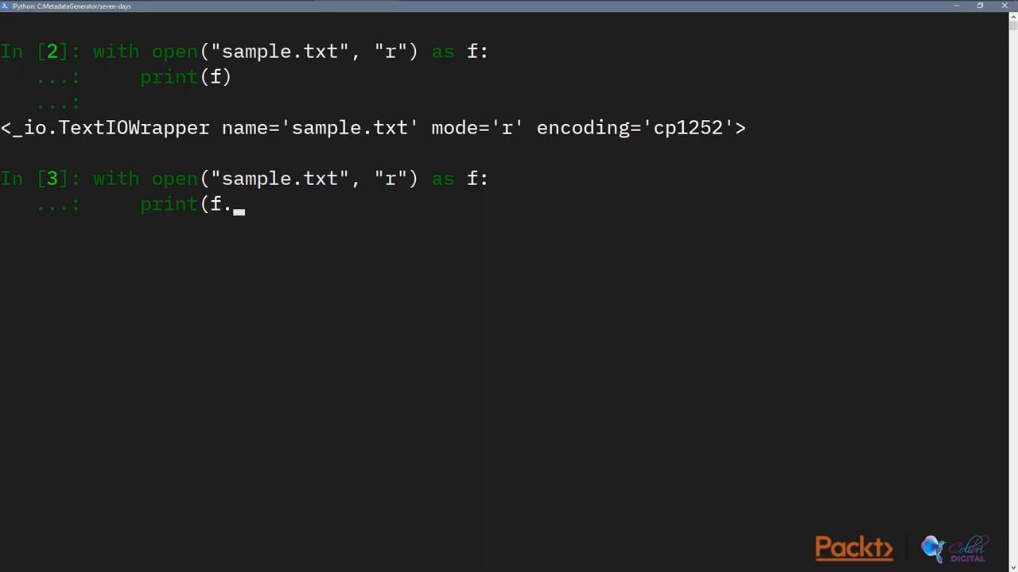
text(read()))
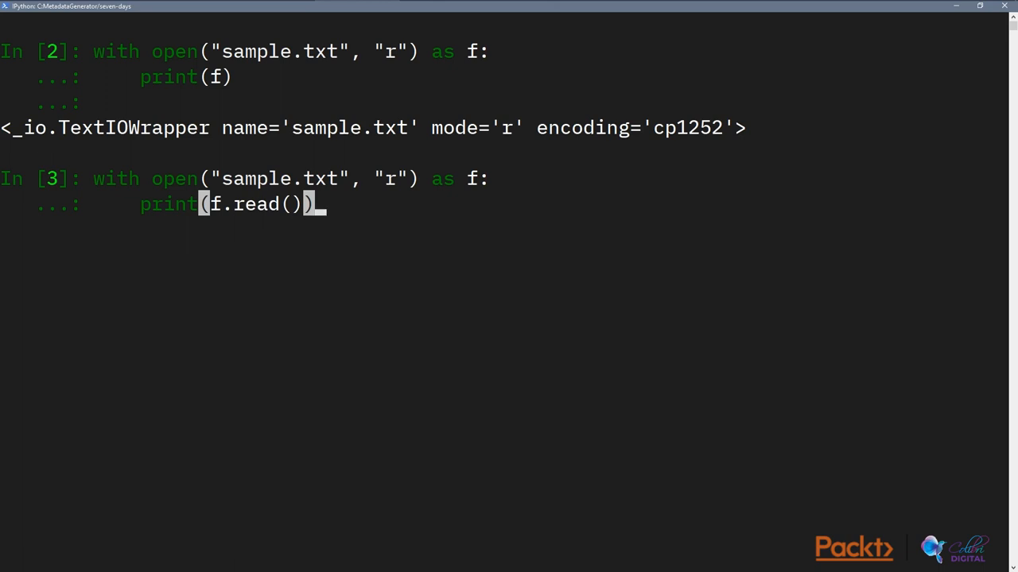
key(Enter)
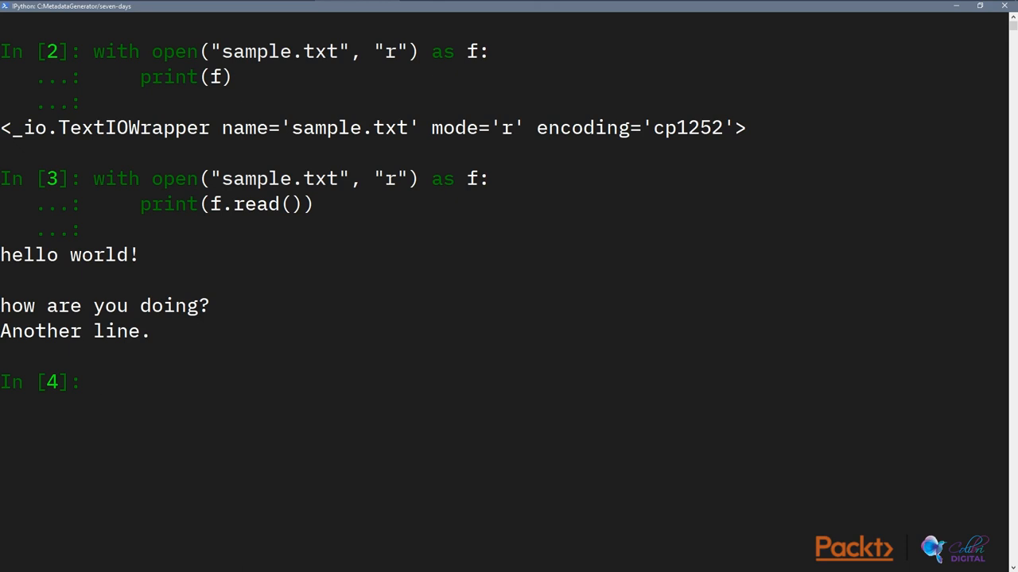
click(97, 381)
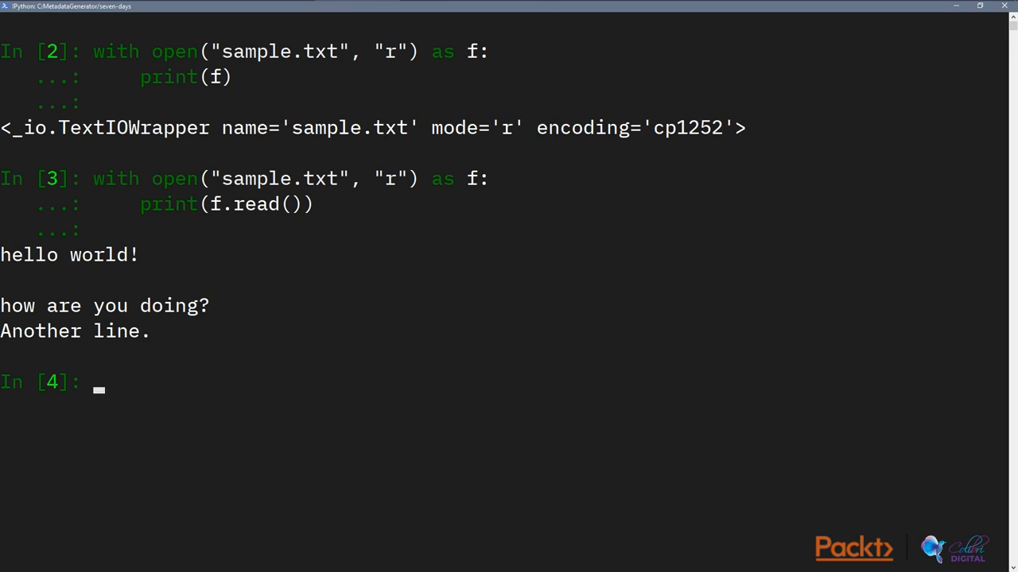
Step: Run a with open block looping for line in f: print(line), printing each line
text(with)
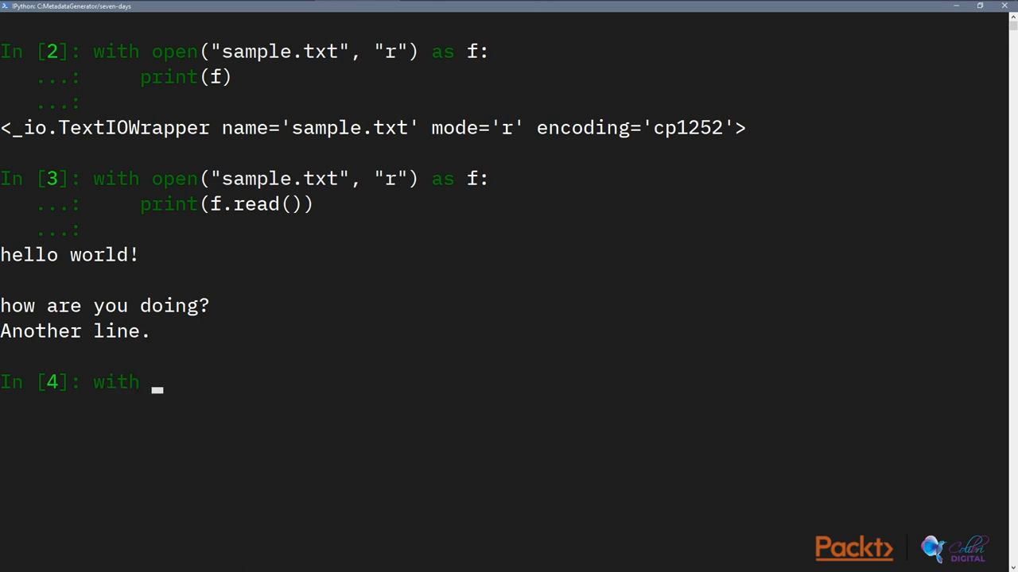
text(open("sample.txt", "r") as f:)
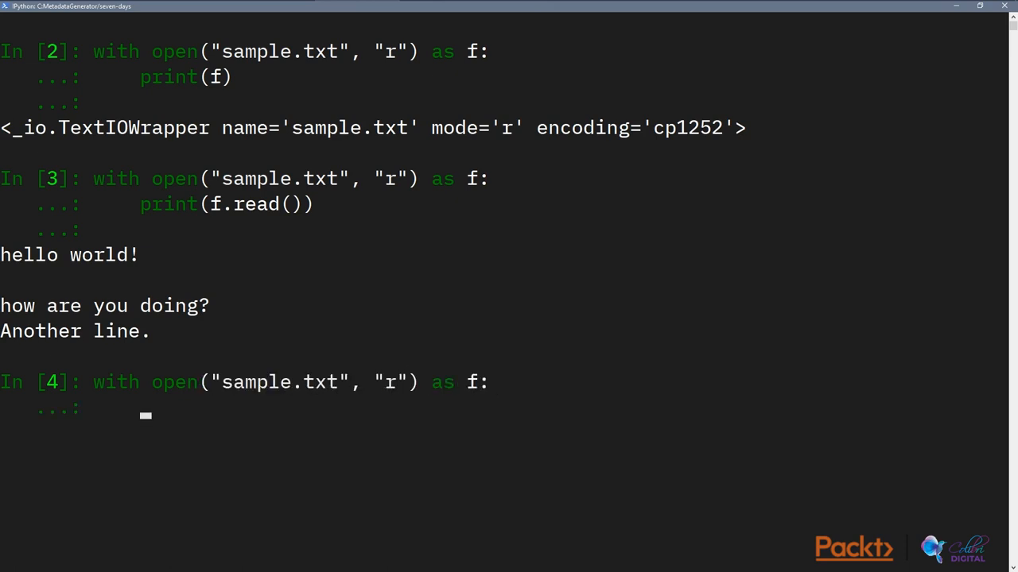
text(for line in f:)
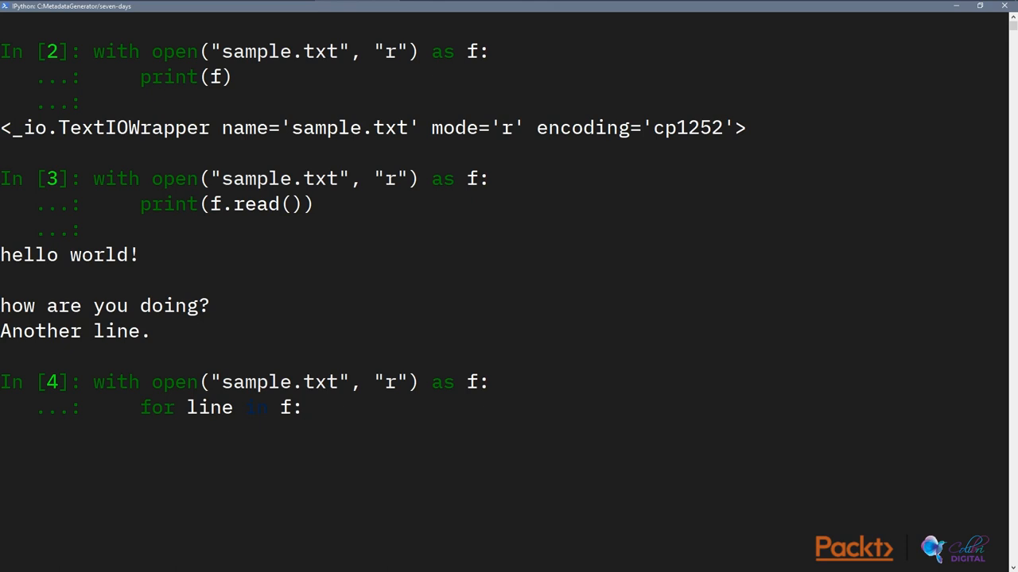
key(enter)
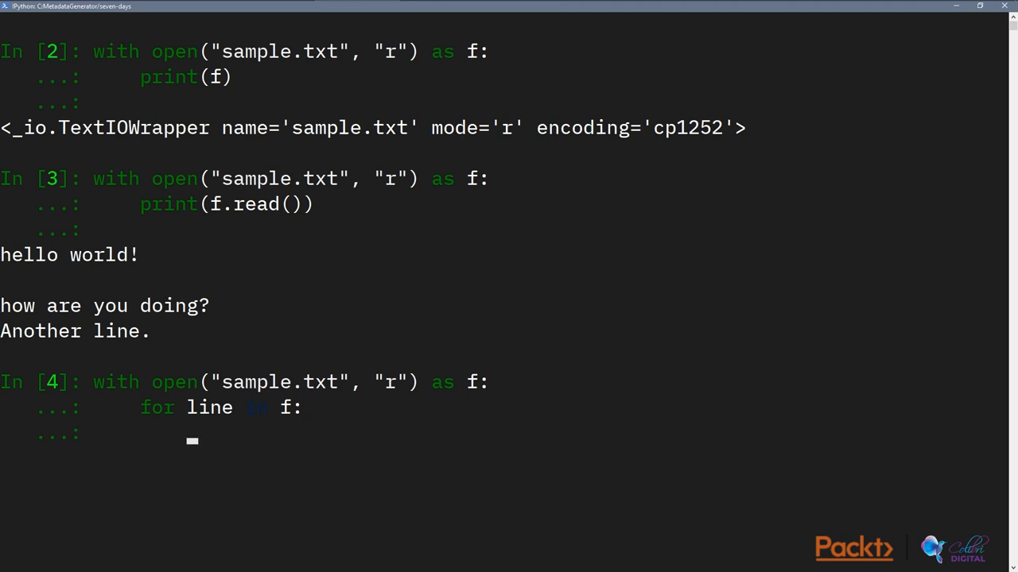
text(print()
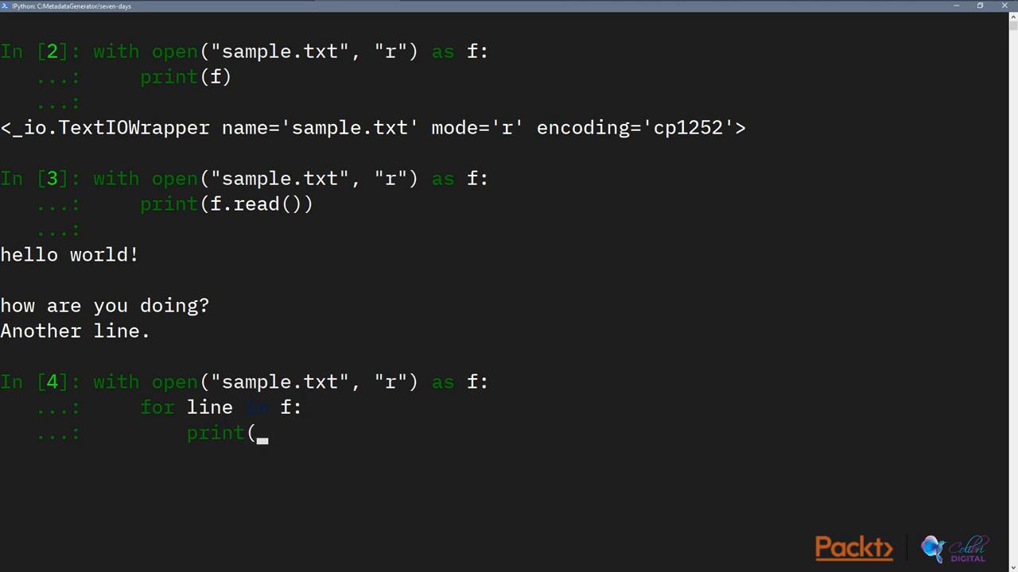
key(enter)
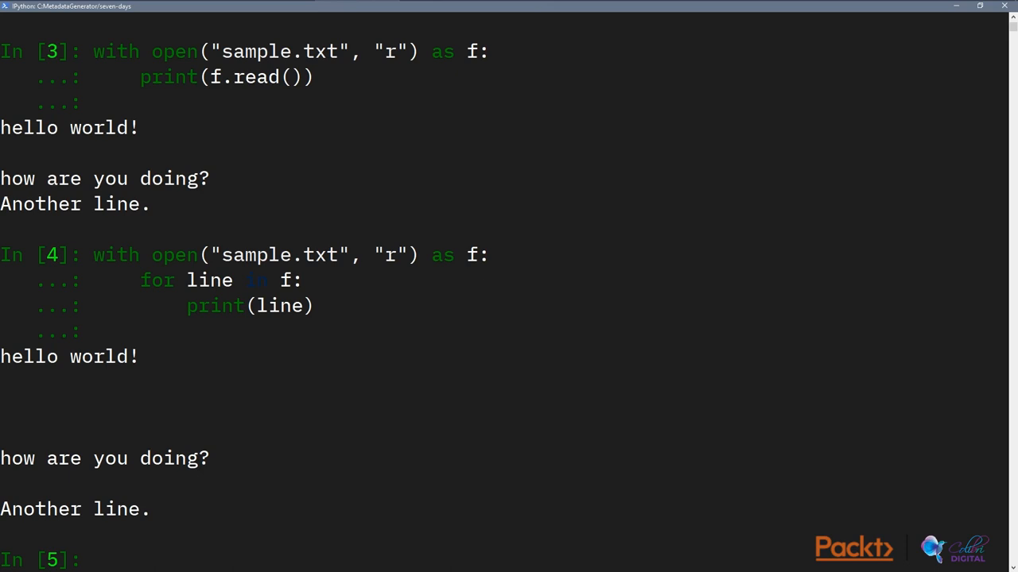
text(line_idx =)
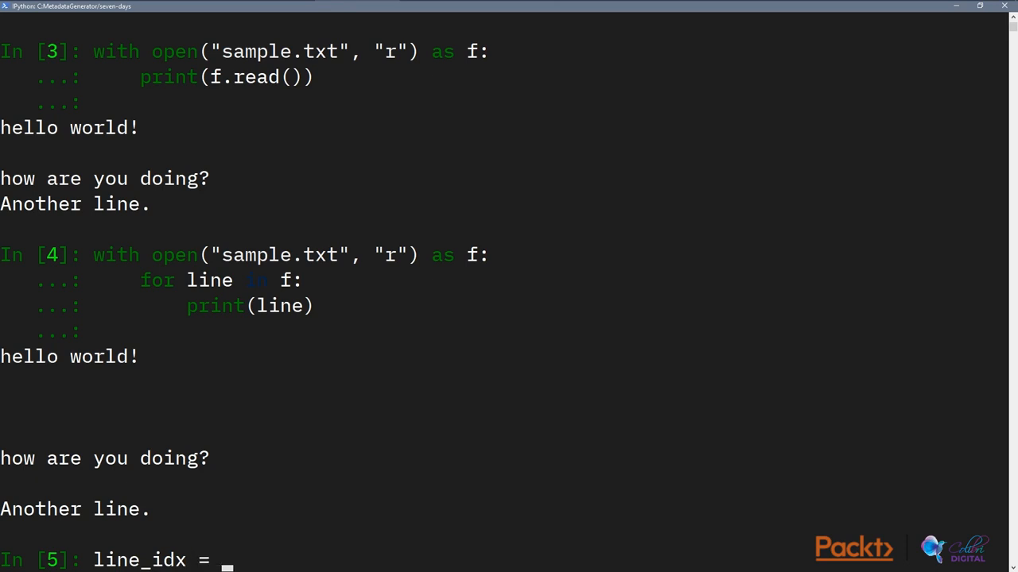
Step: Set line_idx = 1 and write a loop printing line_idx with each line and adding 1
text(1)
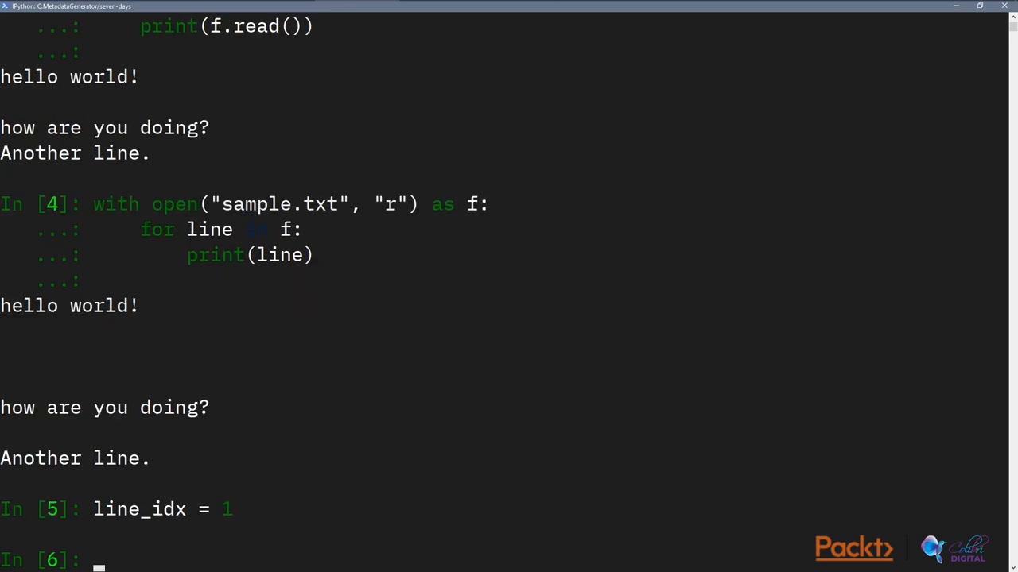
text(with open("sample.txt)
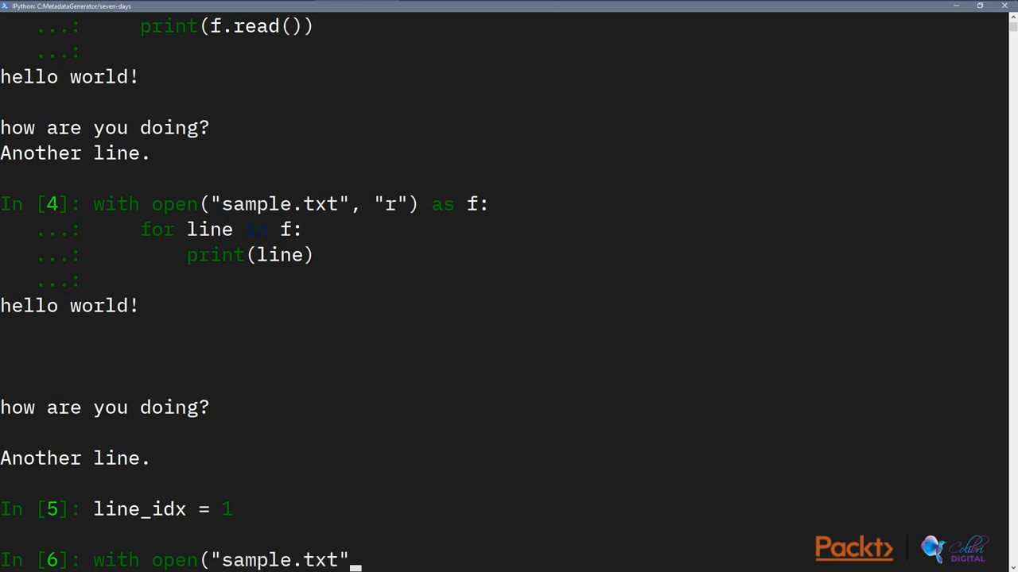
text(, "r") as f:)
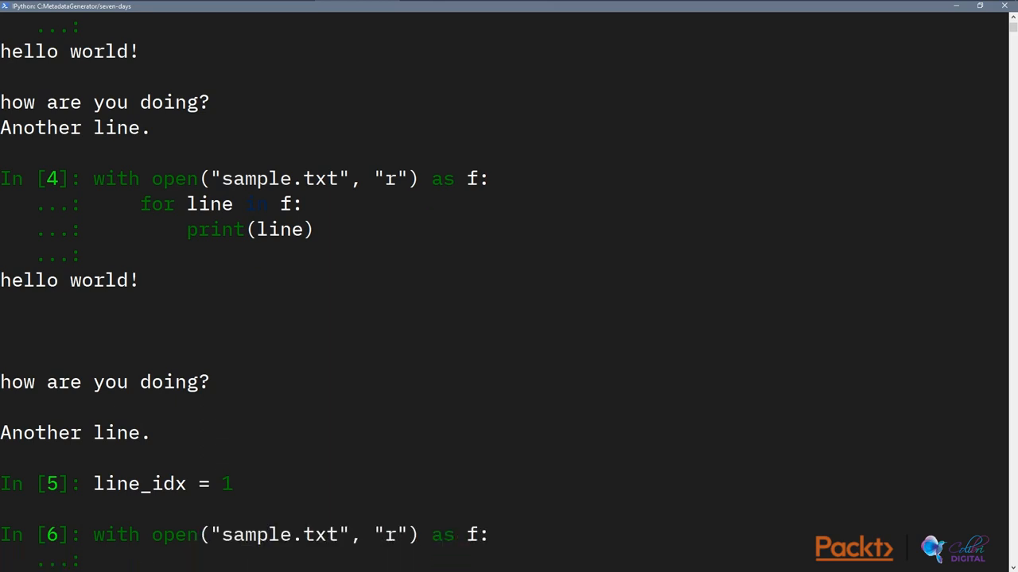
text(for line in)
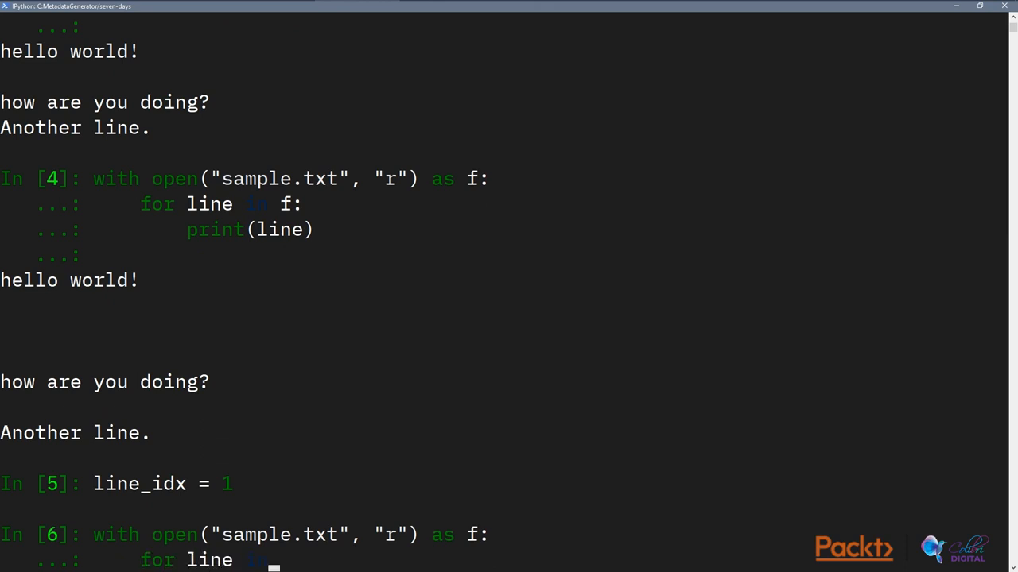
scroll(down, 3)
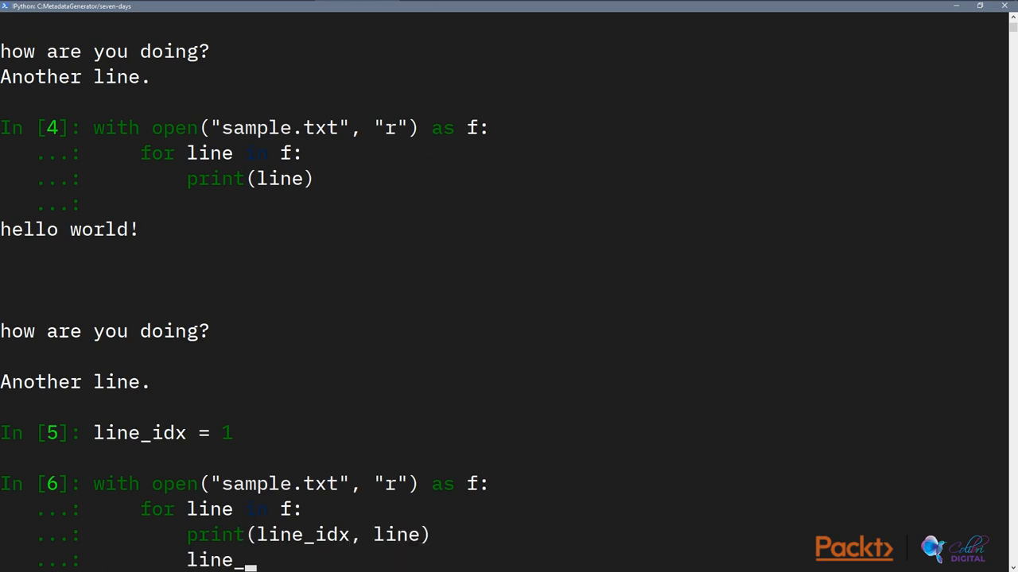
text(idx += 1)
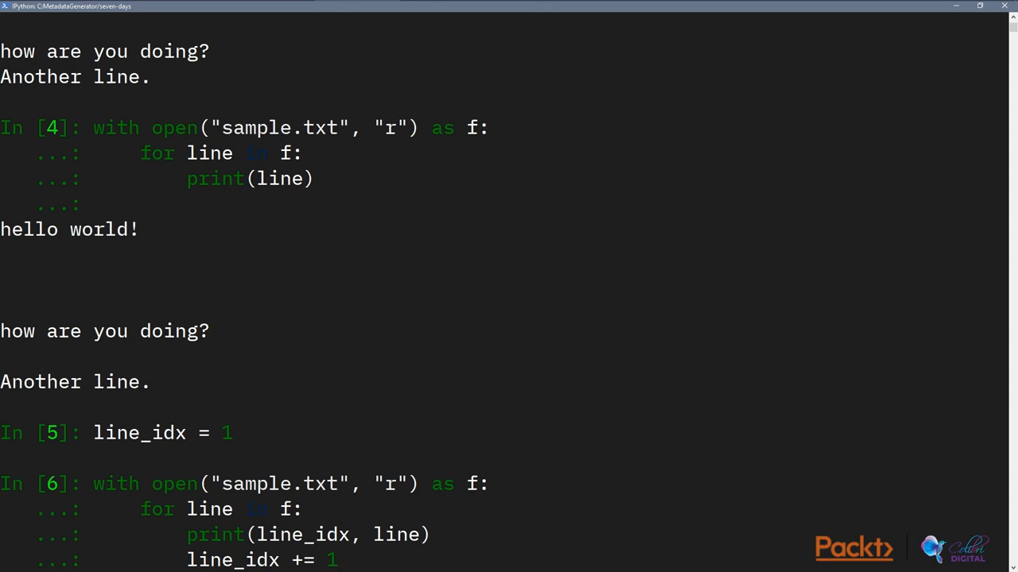
Step: Run the numbered-line loop over sample.txt
double_click(210, 509)
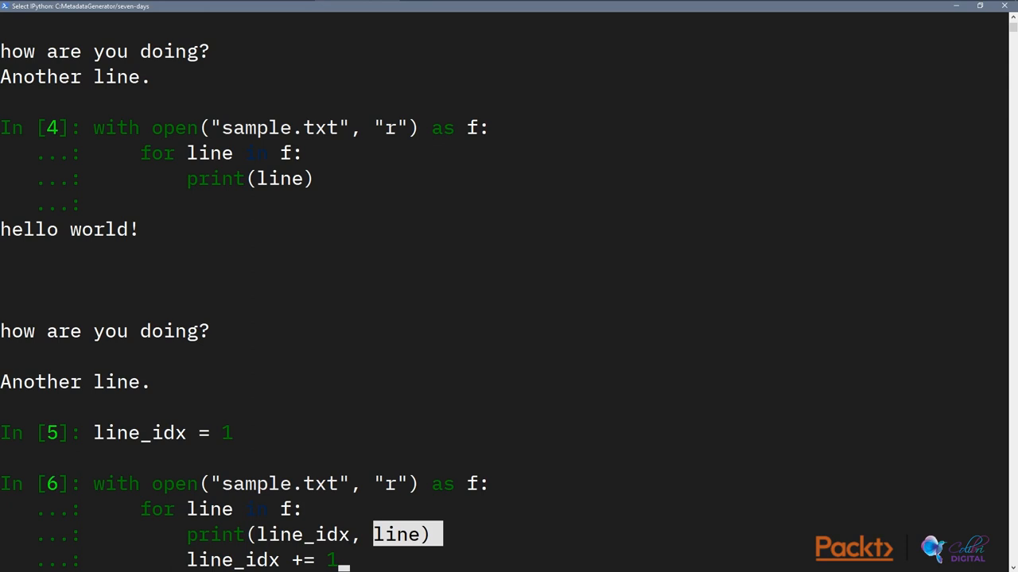
click(366, 560)
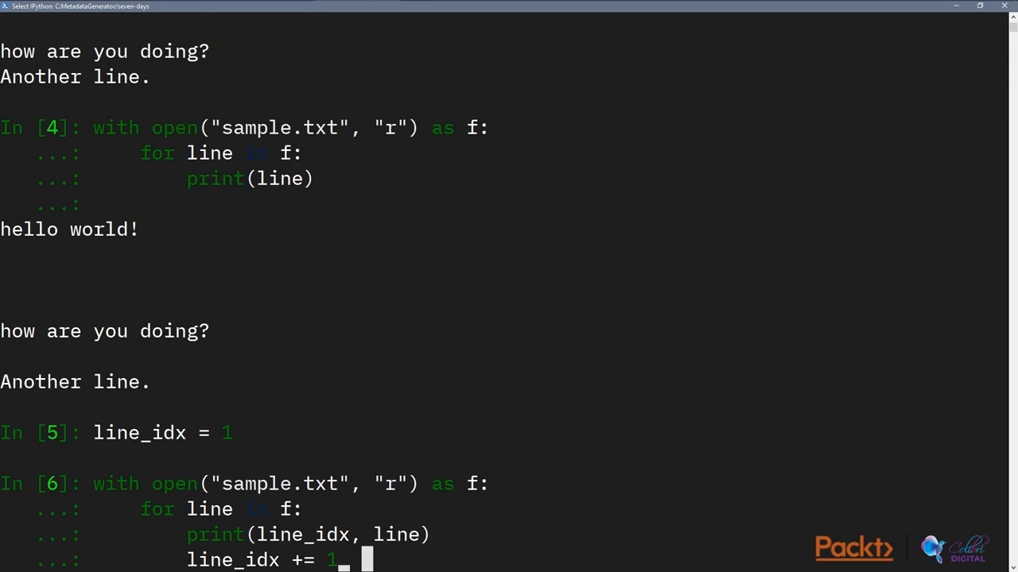
key(Enter)
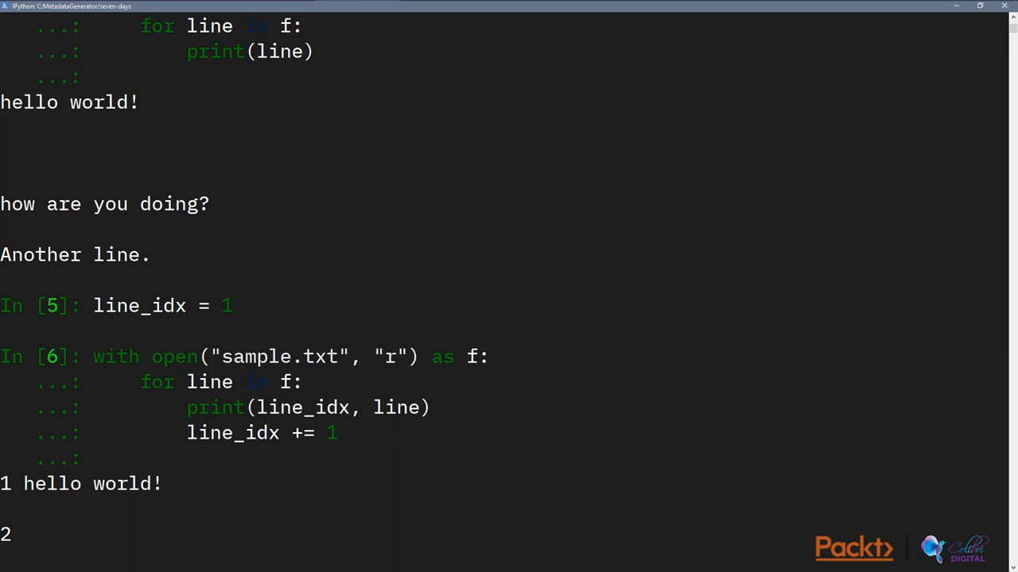
Step: Begin typing at the new prompt after the numbered loop output
text(P)
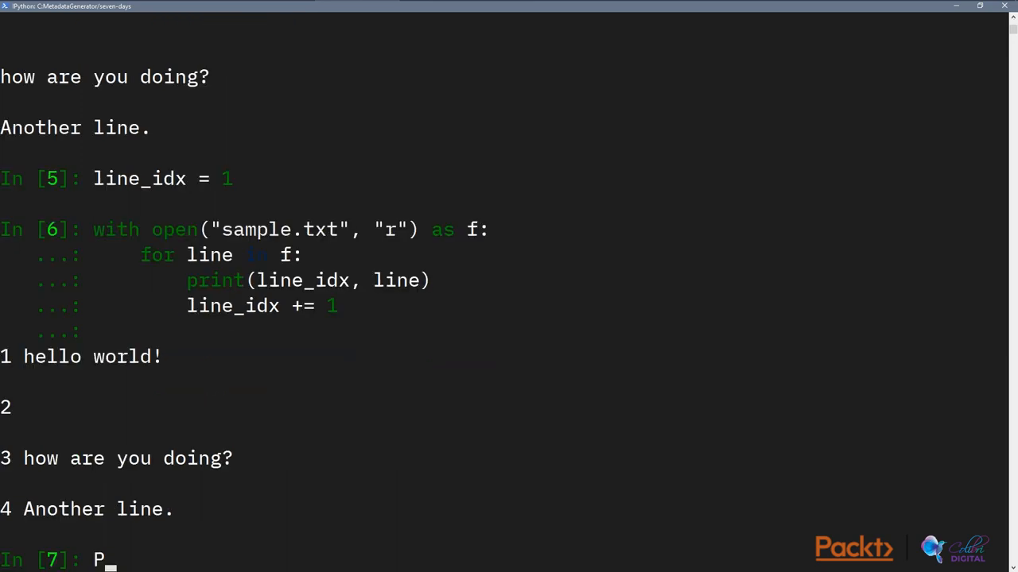